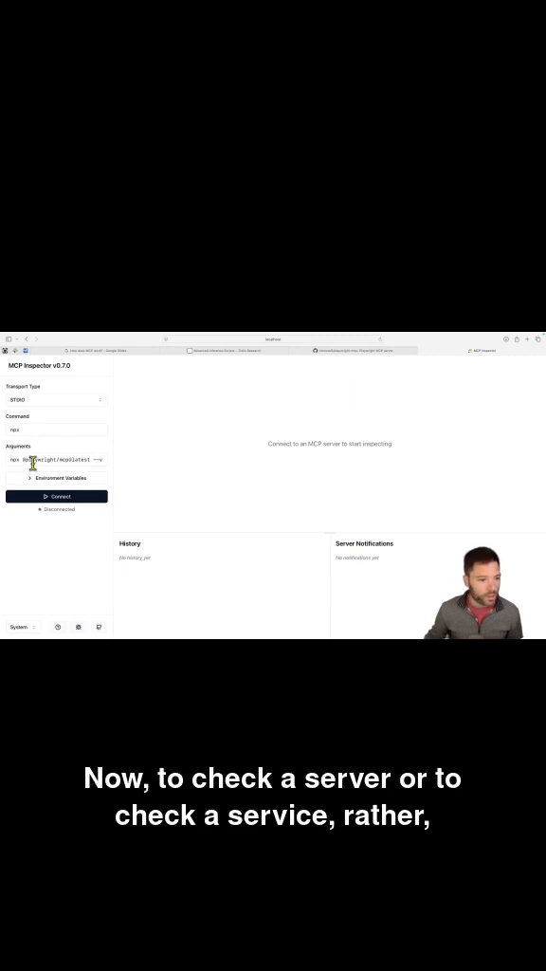
- Set the inspector's Arguments field to the Playwright MCP package from the README example config
click(55, 459)
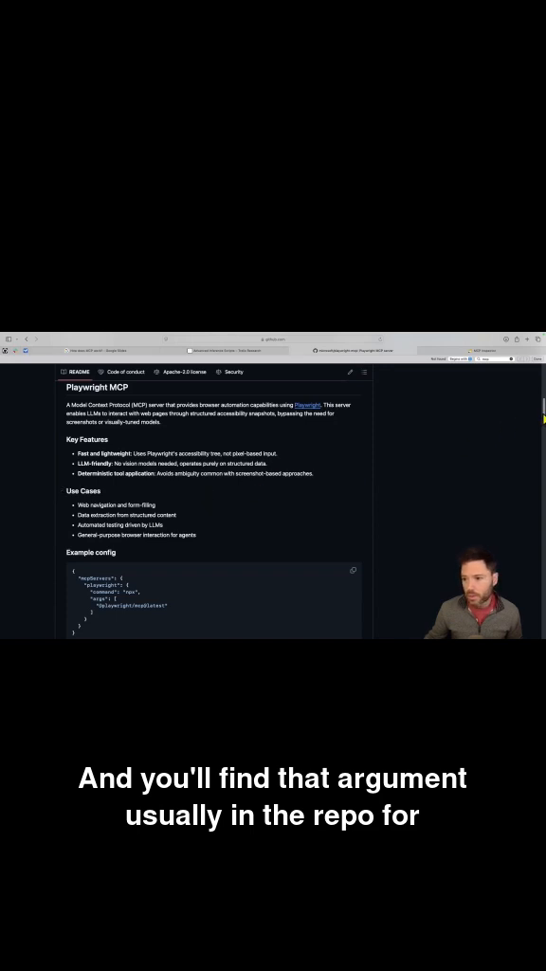
scroll(down, 3)
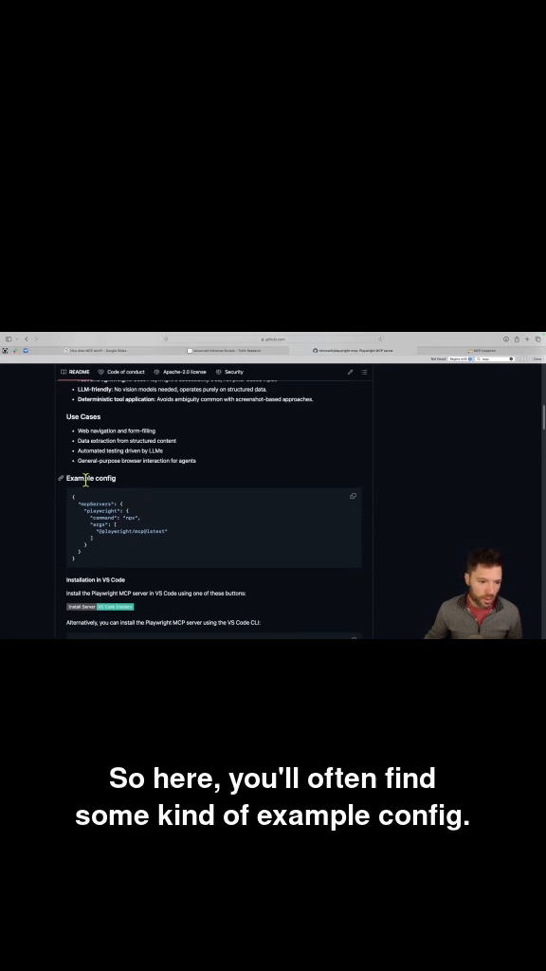
mouse_move(121, 535)
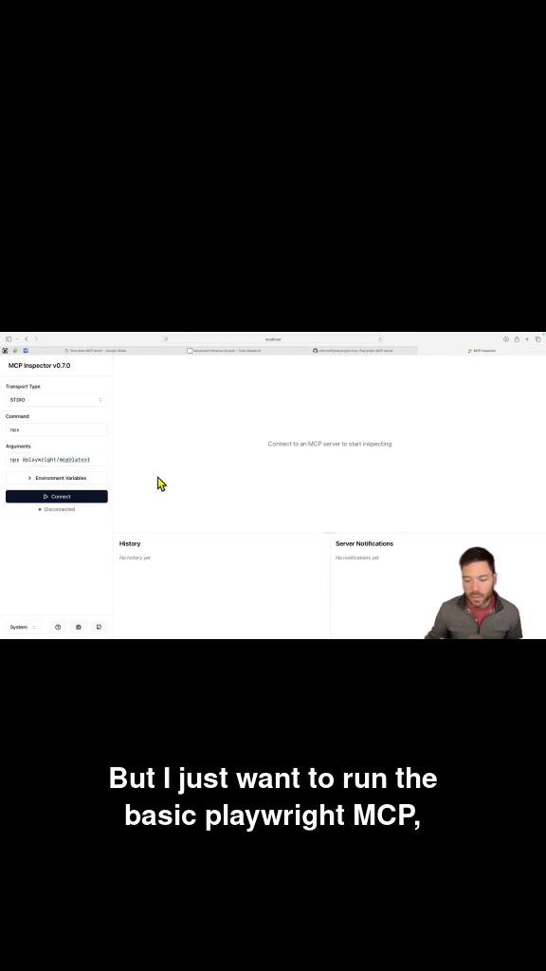
- Connect the inspector to the Playwright MCP server
click(57, 497)
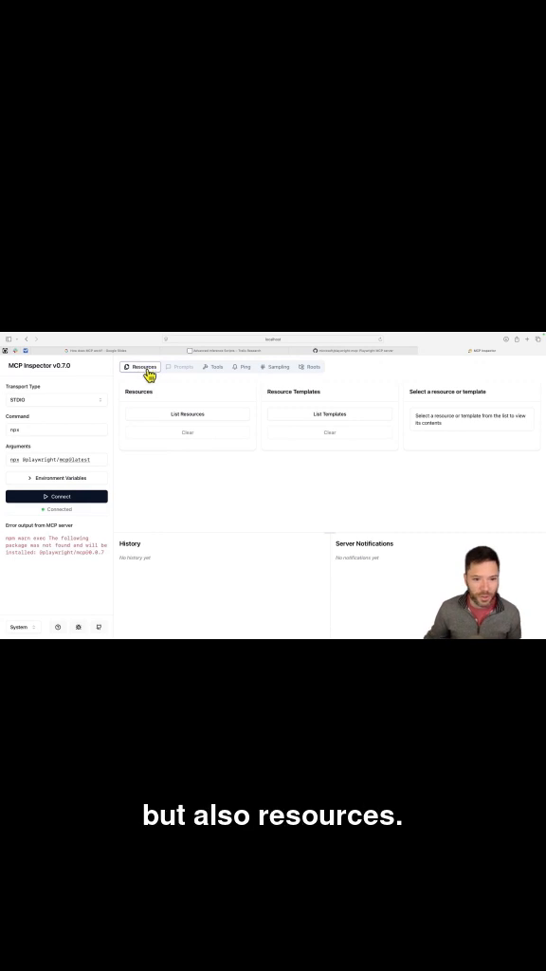
- List the server's resources and read the Page console resource, then move to Tools
click(185, 413)
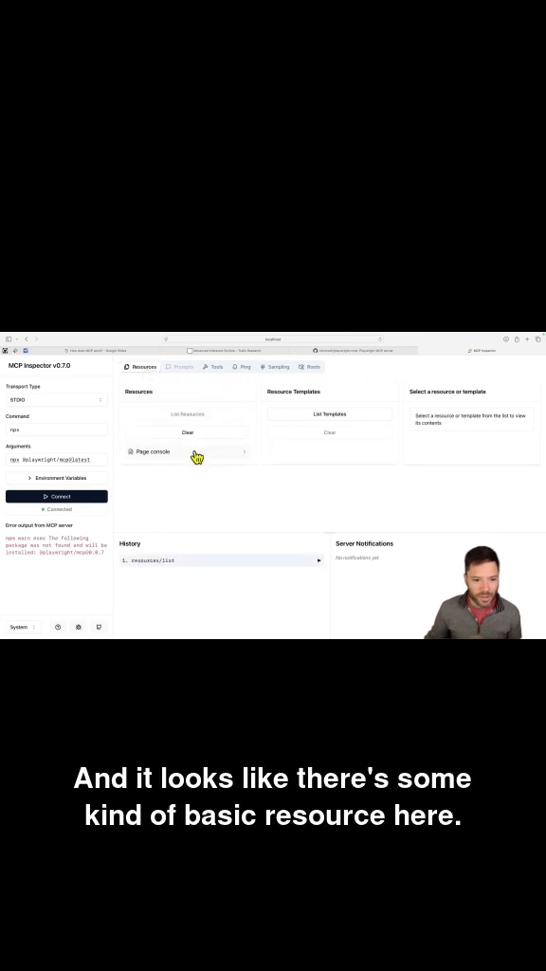
click(151, 451)
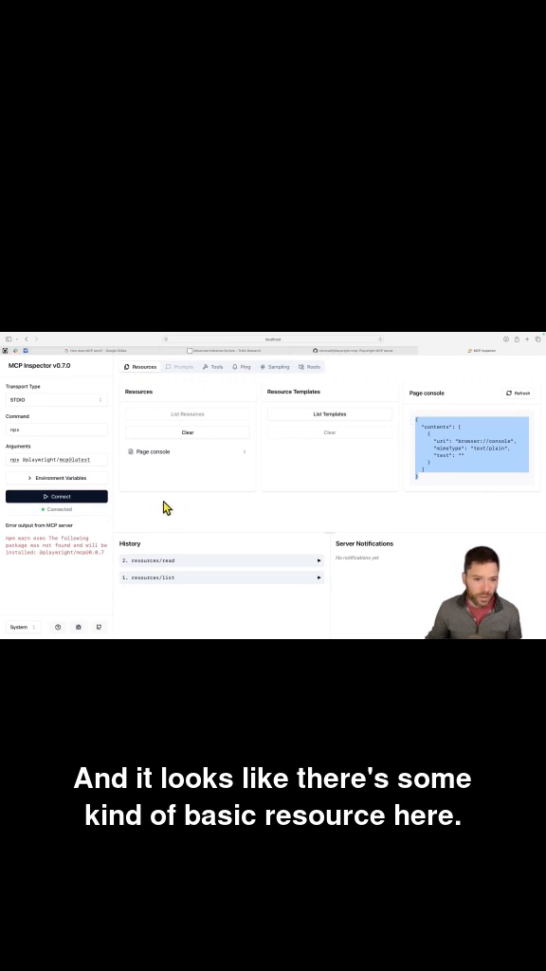
click(216, 368)
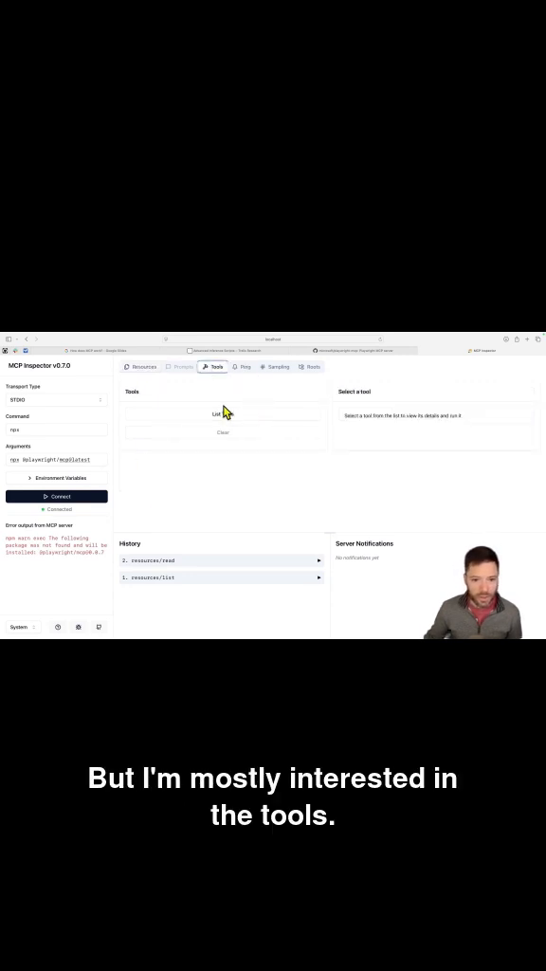
- List the Playwright tools, including browser_navigate, browser_click, browser_hover and browser_type
click(222, 413)
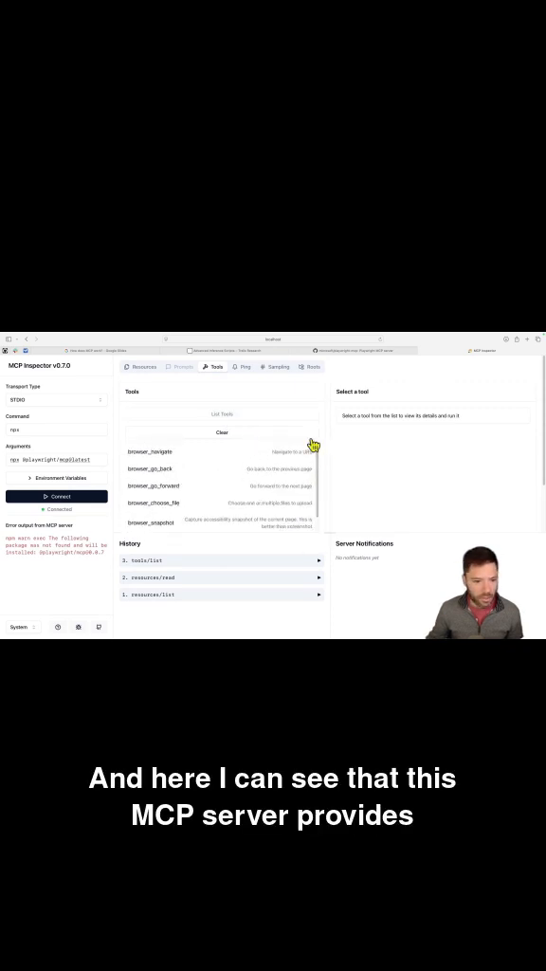
mouse_move(212, 501)
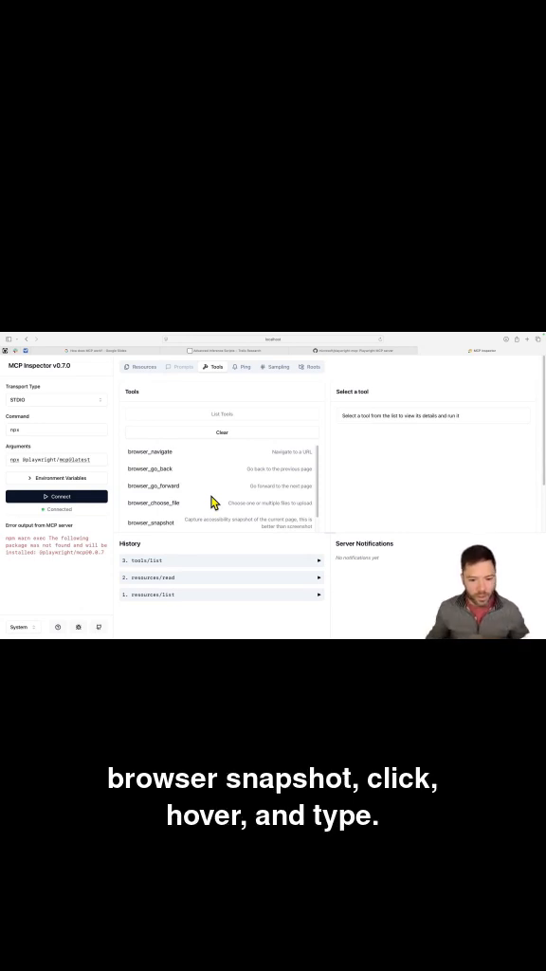
scroll(down, 3)
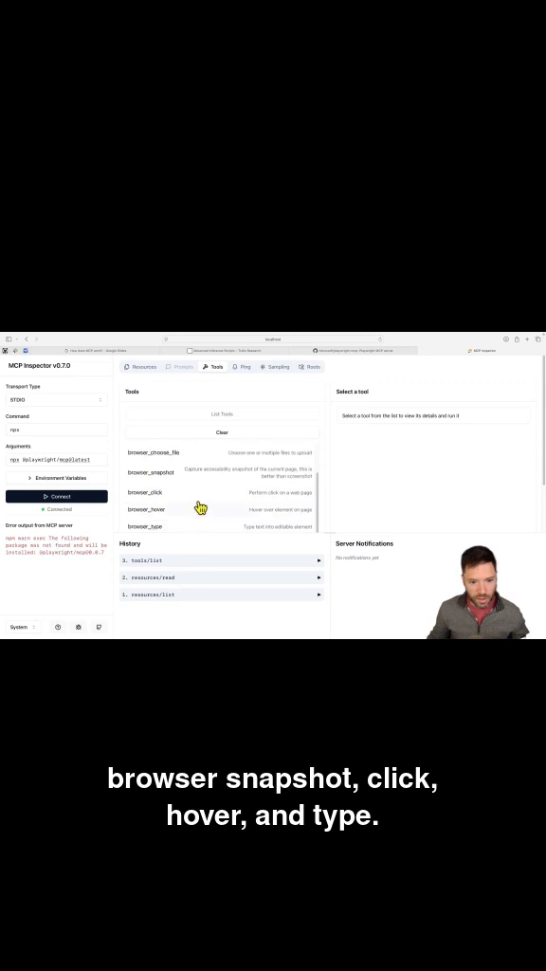
- Run browser_navigate with an http URL for the target website
click(152, 452)
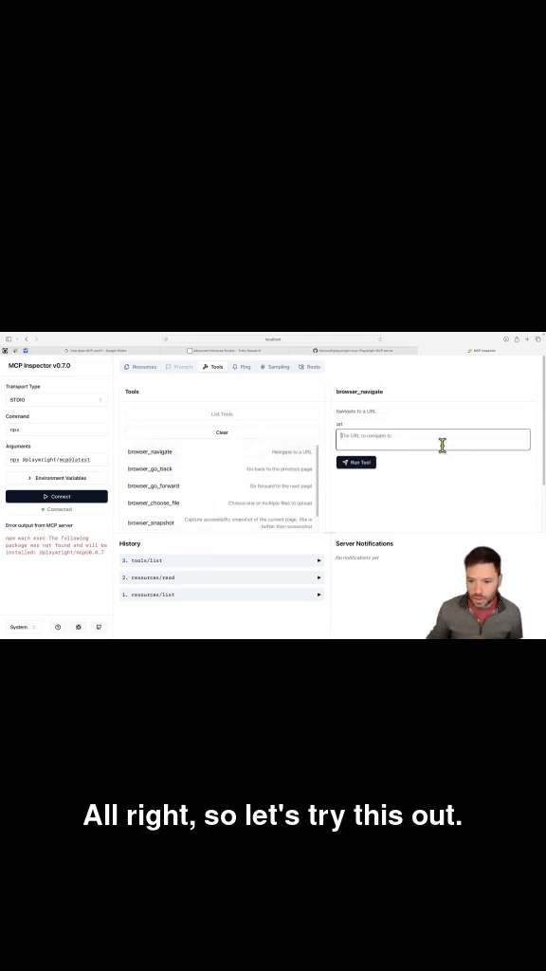
text(https://trello.com)
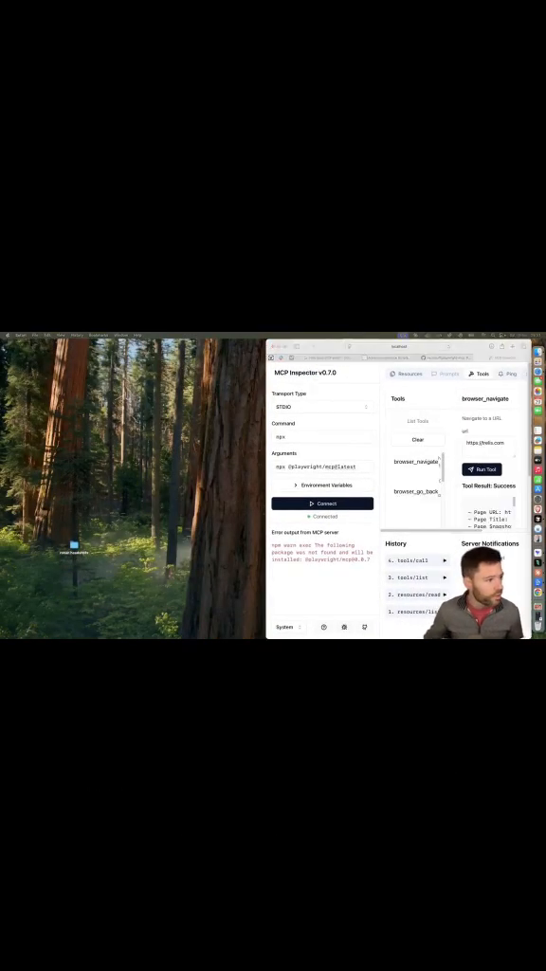
- Bring forward the Chrome window opened on the Trelis Research site
click(481, 468)
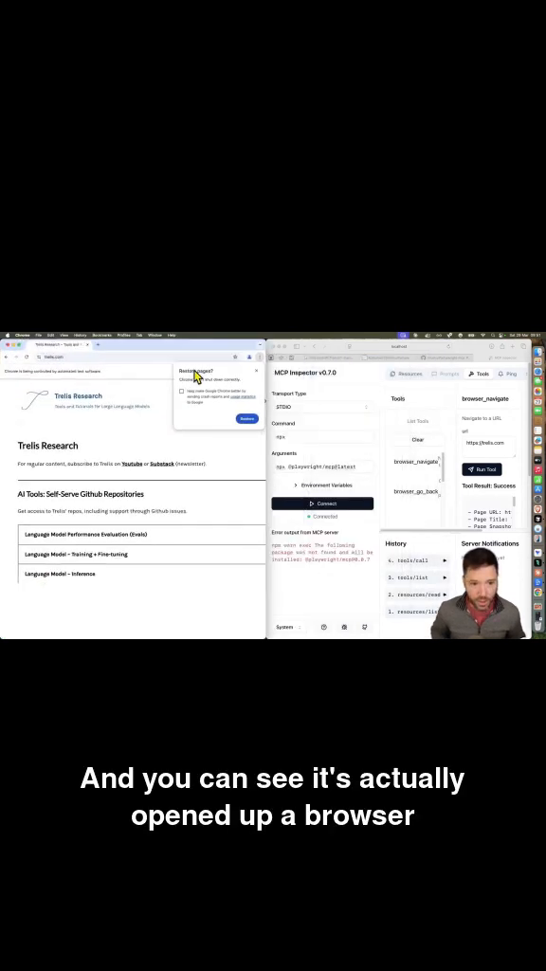